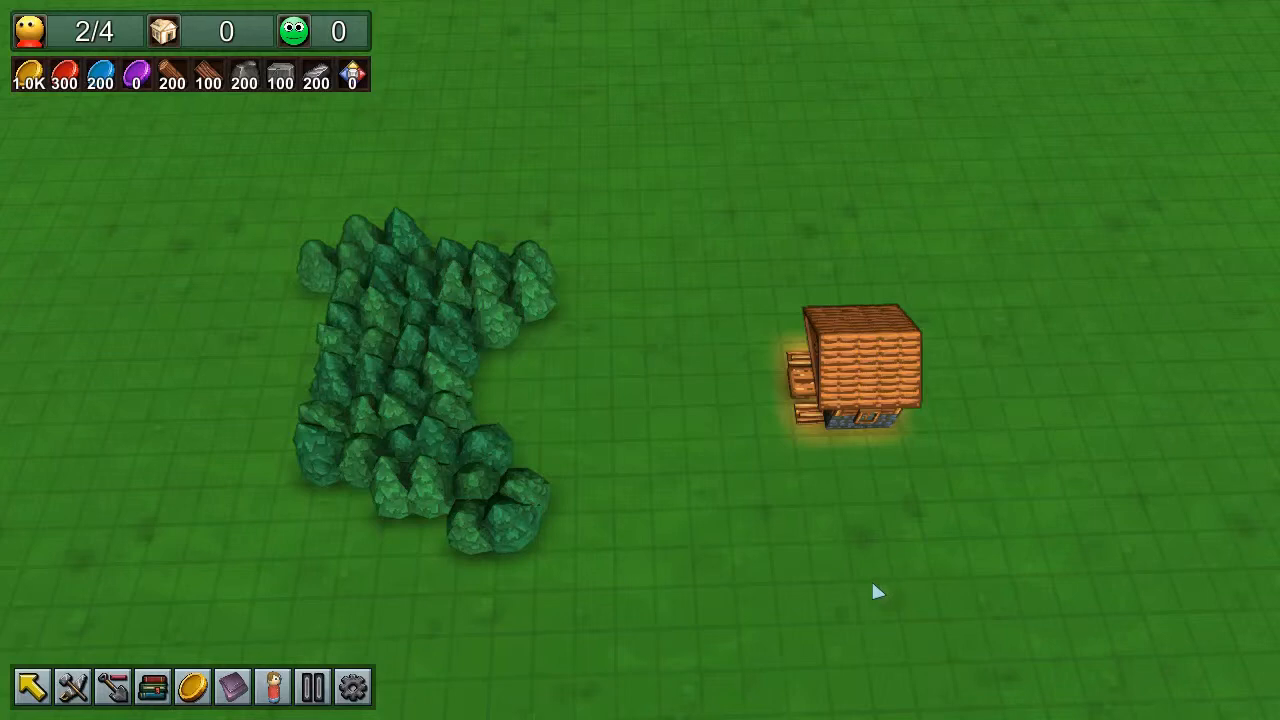
# Check a tree's wood amount, then lay a wooden chute from the lumber mill to the forest edge.
pyautogui.click(410, 380)
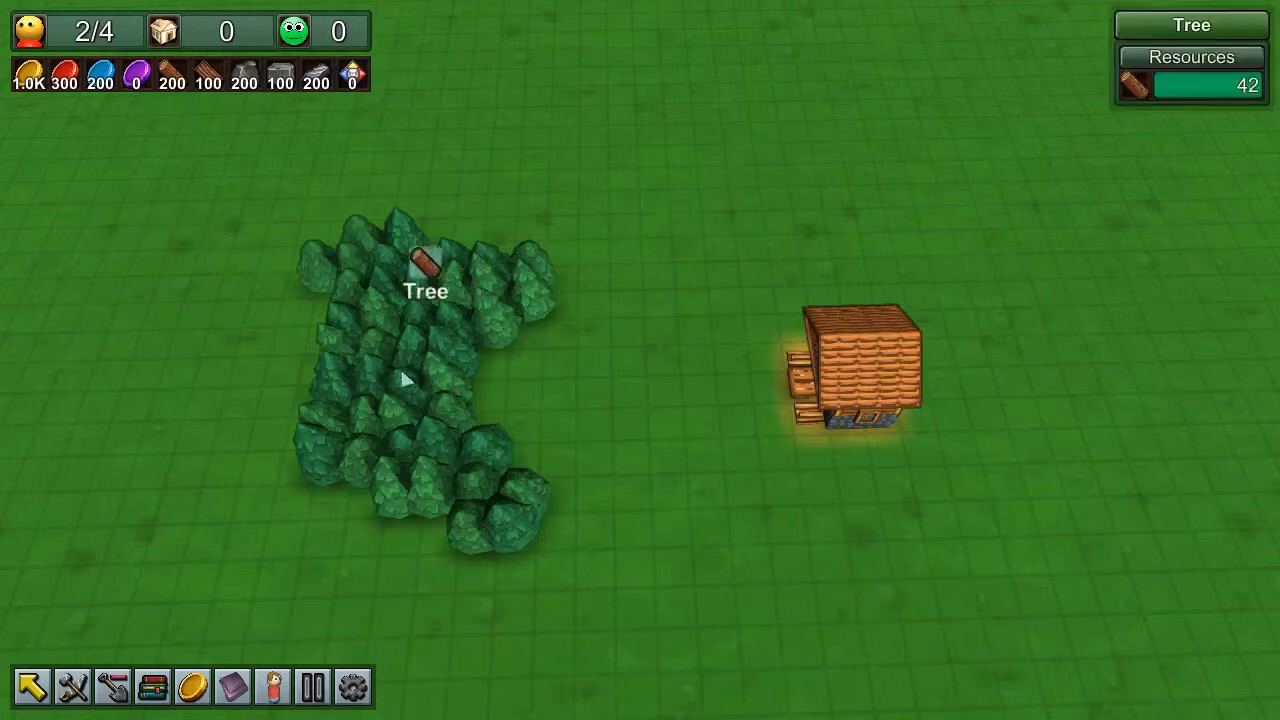
pyautogui.click(848, 370)
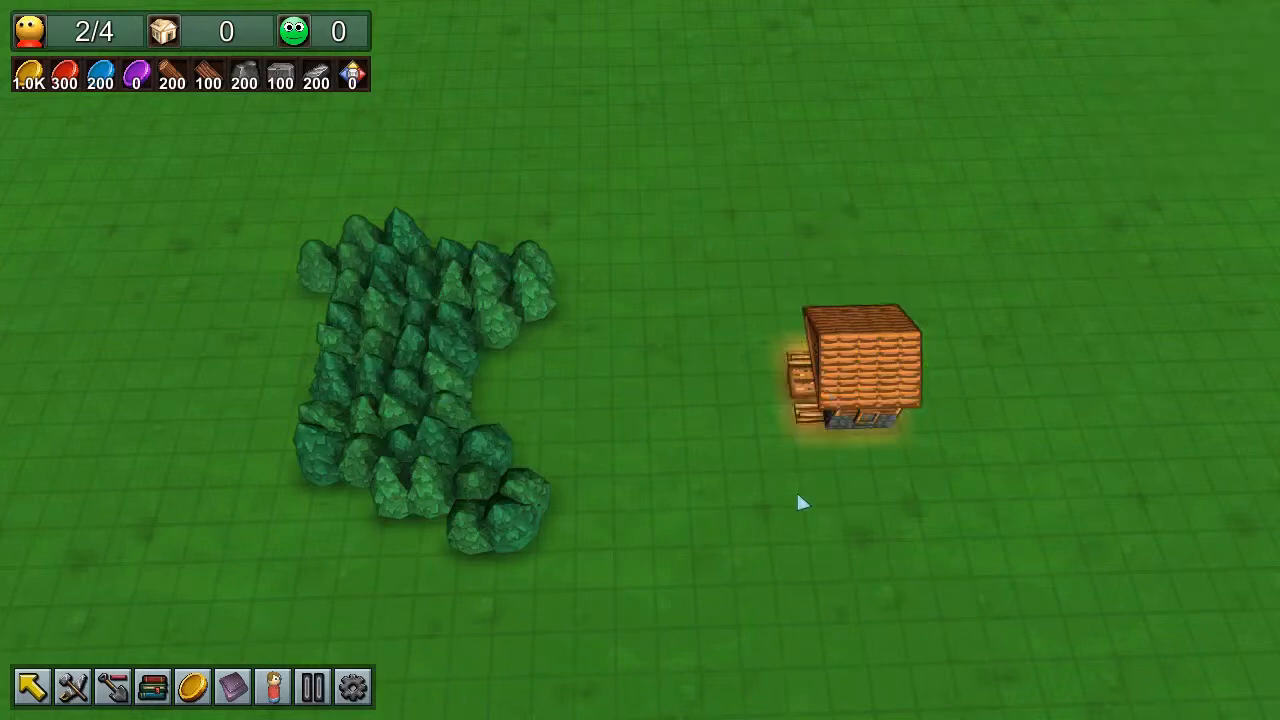
pyautogui.moveTo(778, 503)
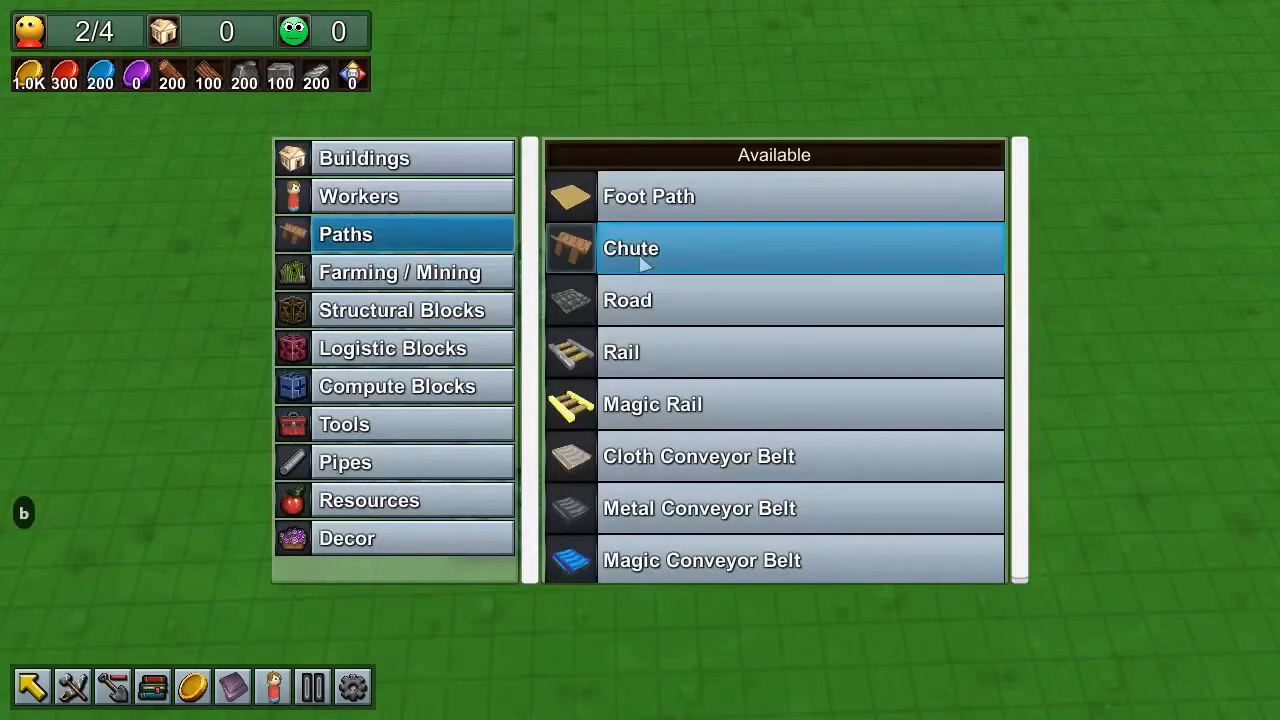
pyautogui.click(631, 248)
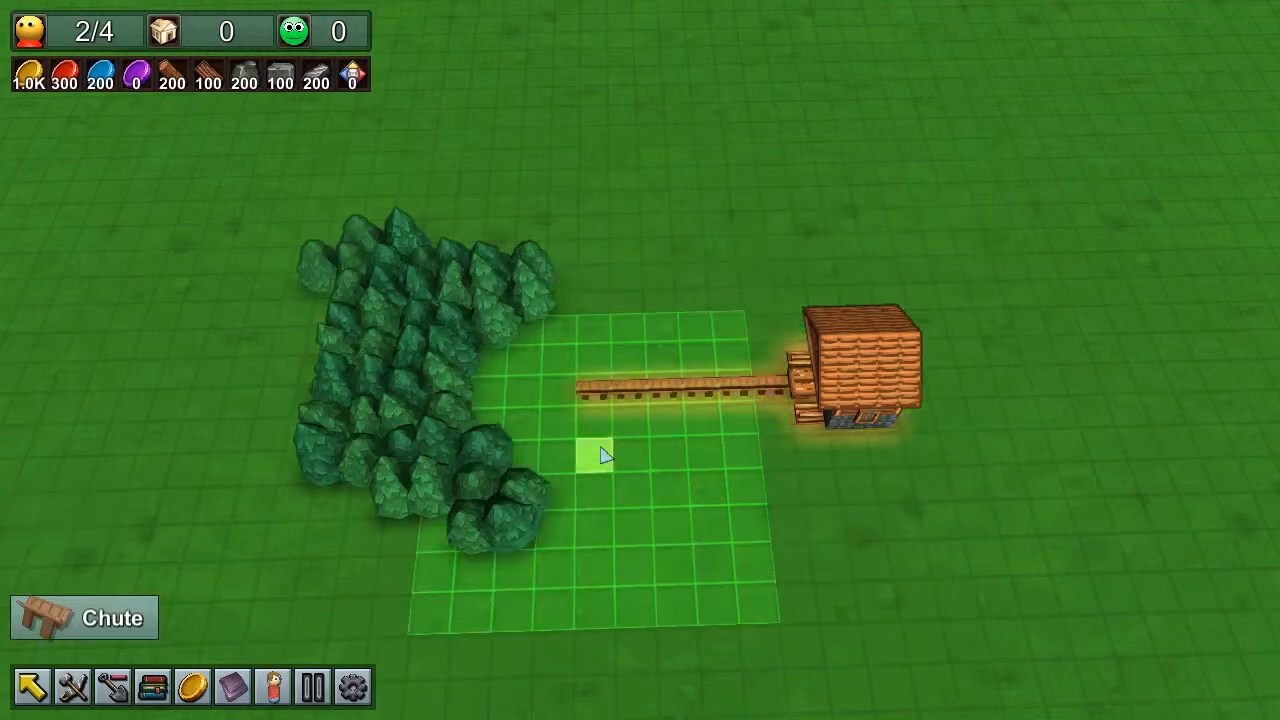
pyautogui.press('Escape')
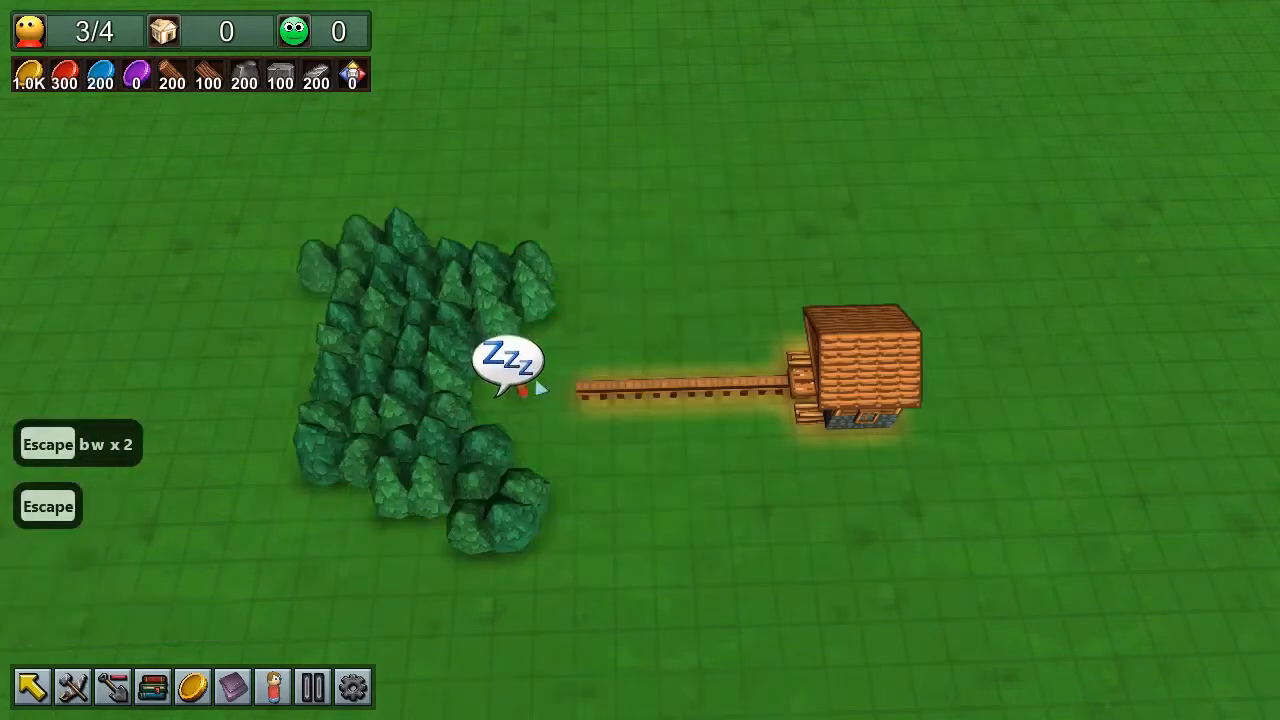
pyautogui.click(505, 385)
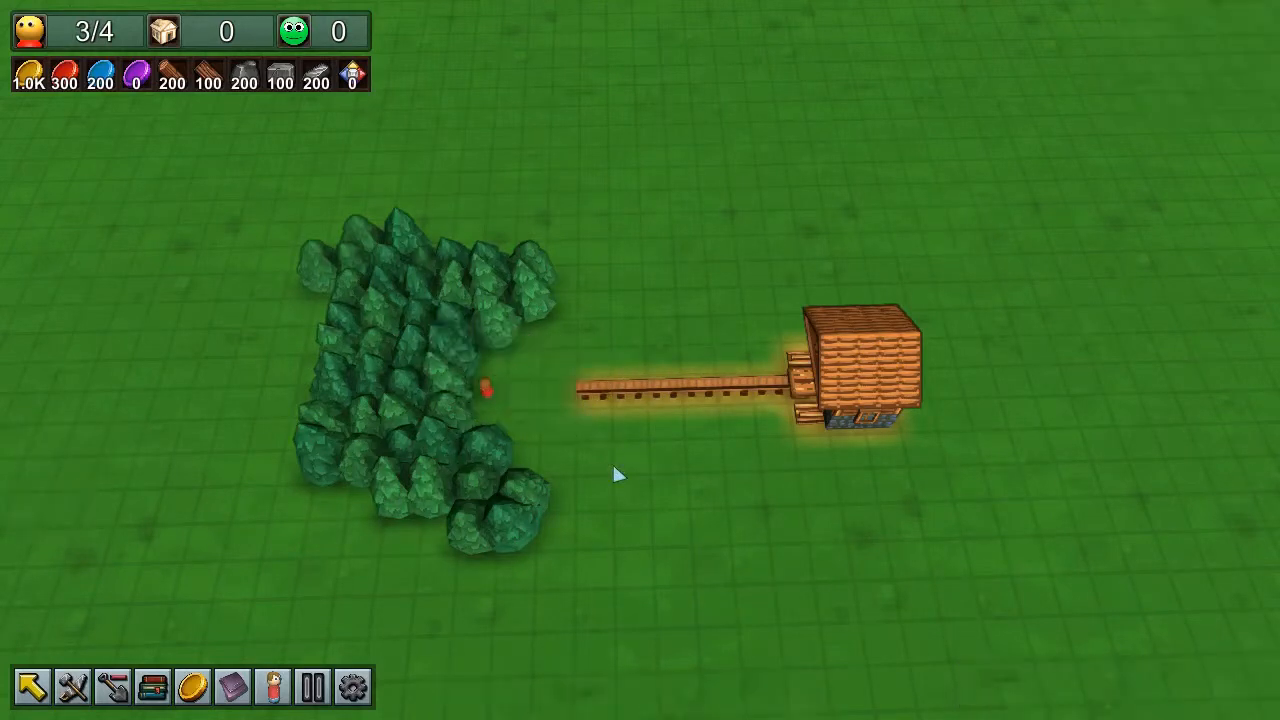
pyautogui.click(312, 686)
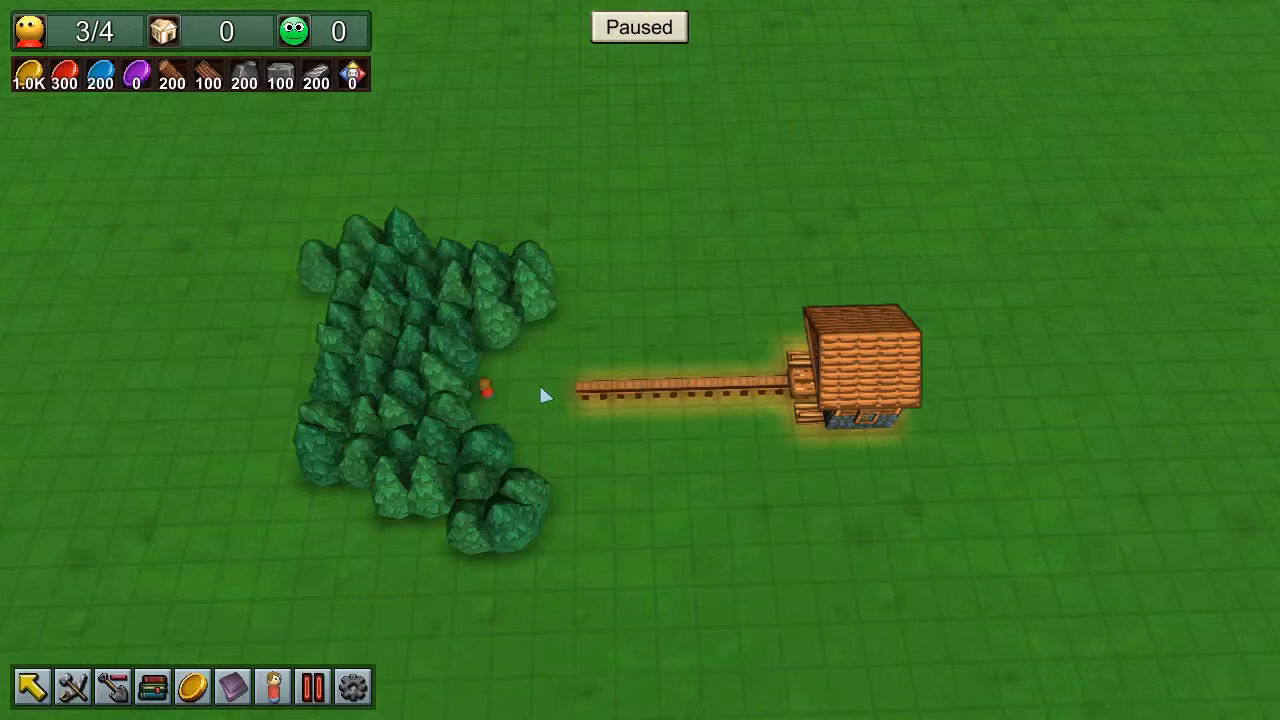
pyautogui.click(485, 390)
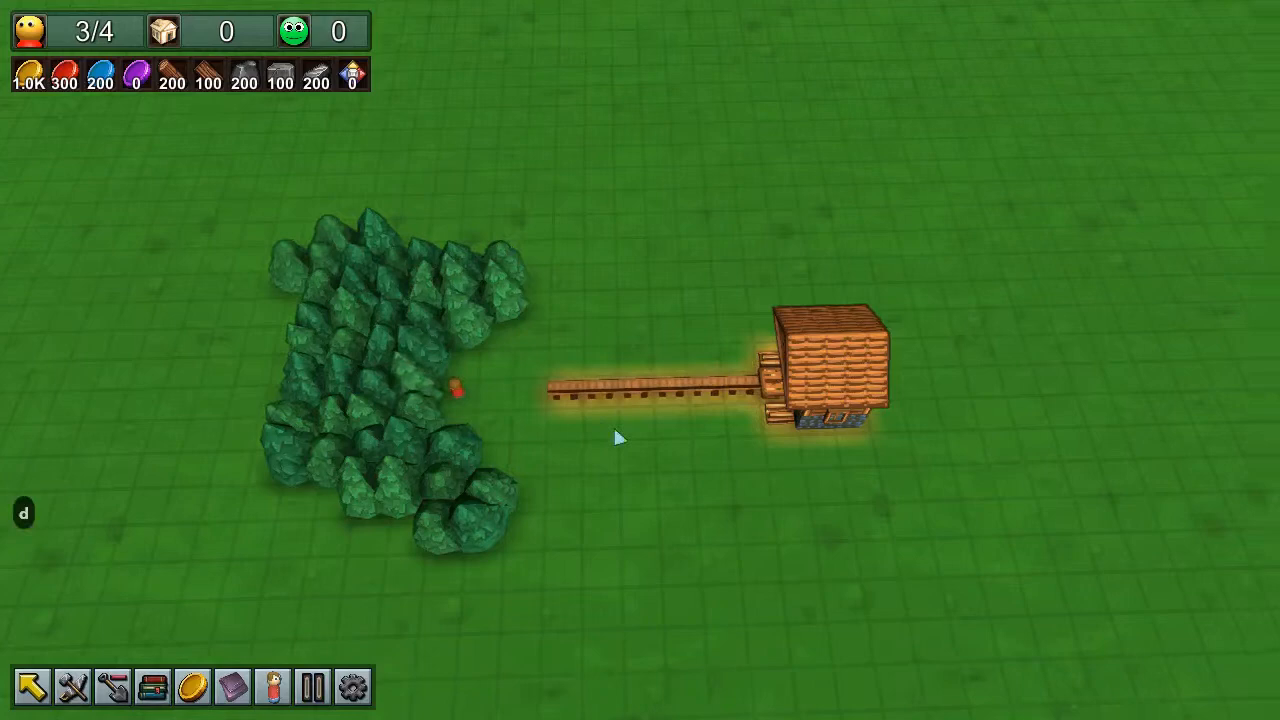
# Remove the stray chute piece past the lumber mill's far side to refund its wood.
pyautogui.click(835, 365)
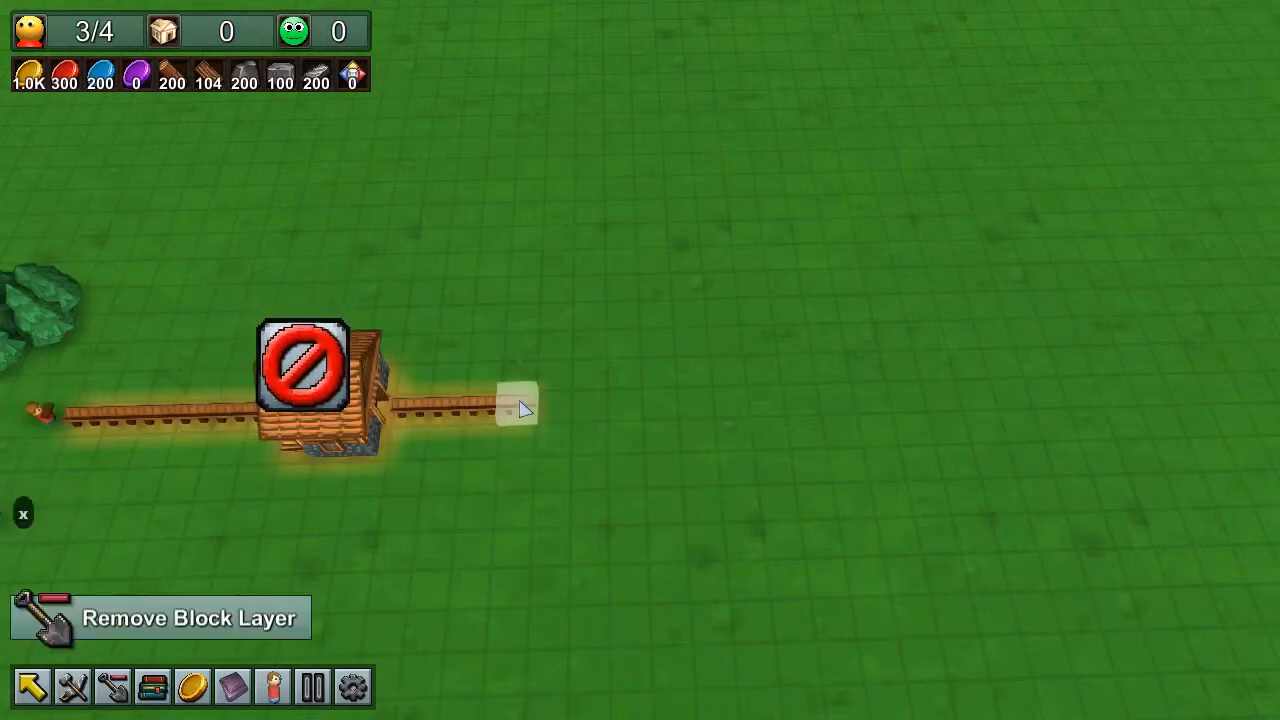
pyautogui.click(302, 365)
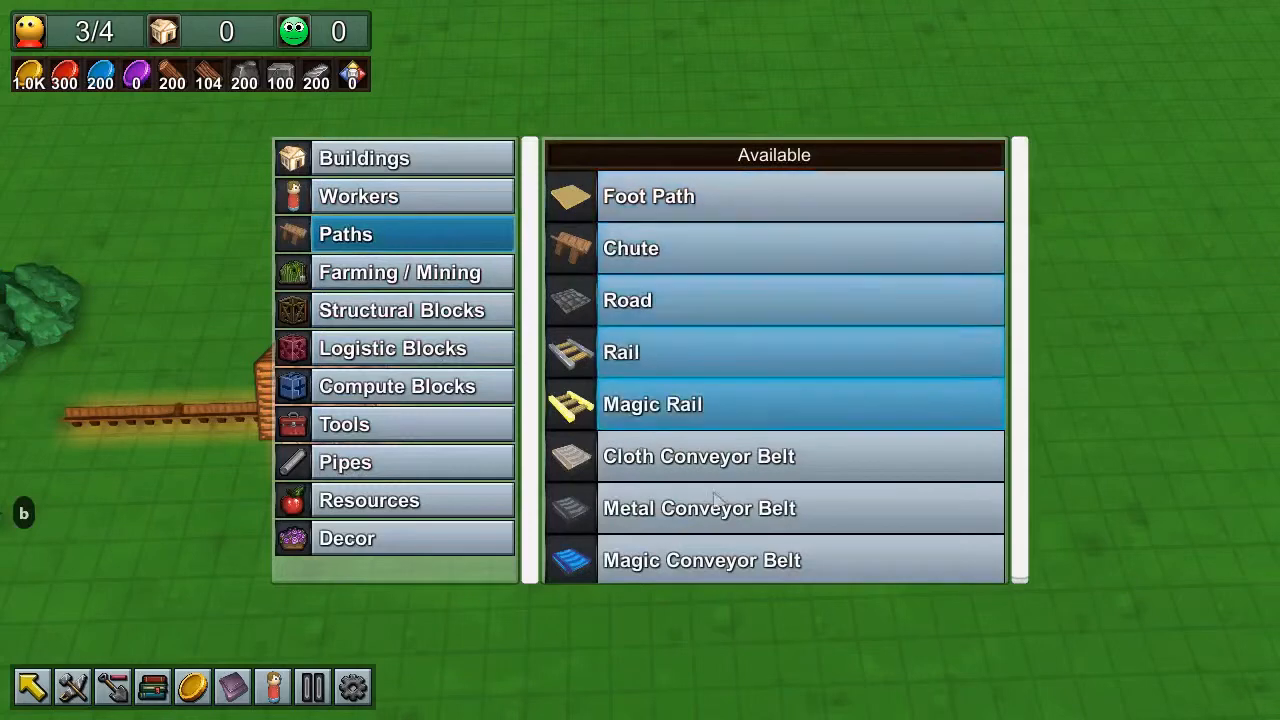
# Build a metal conveyor belt out of the lumber mill's output side.
pyautogui.click(700, 508)
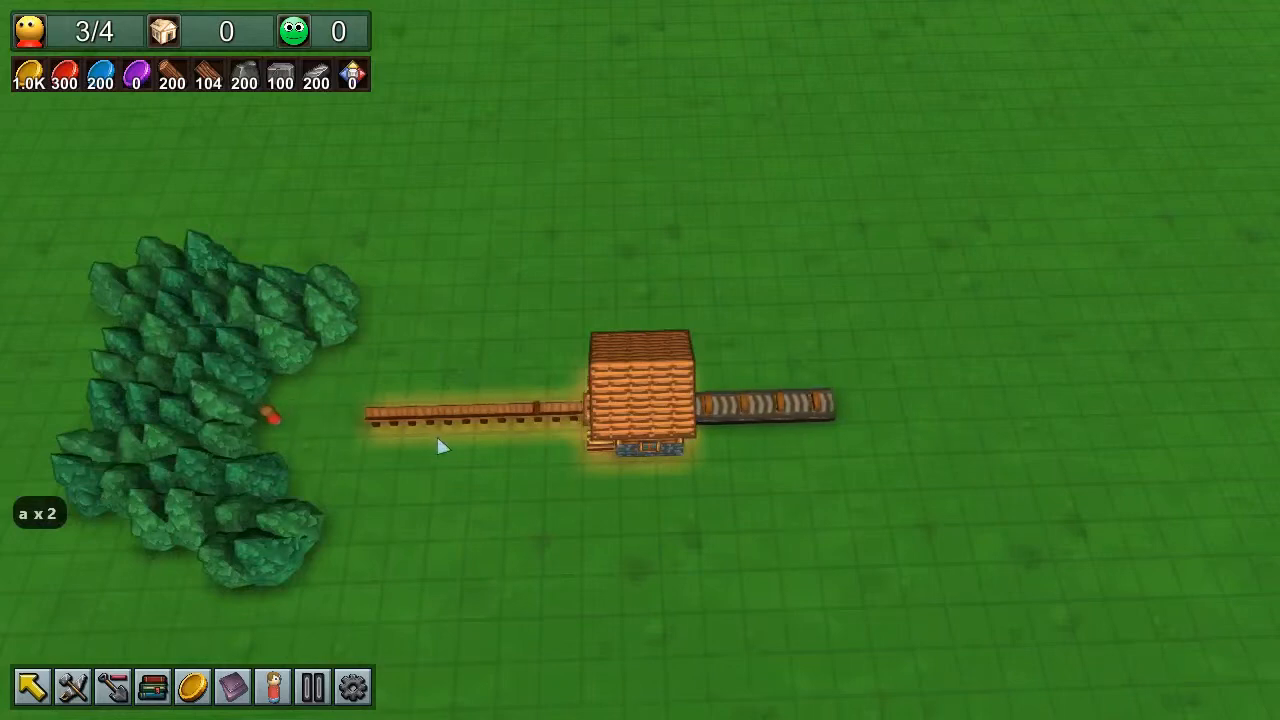
pyautogui.click(345, 413)
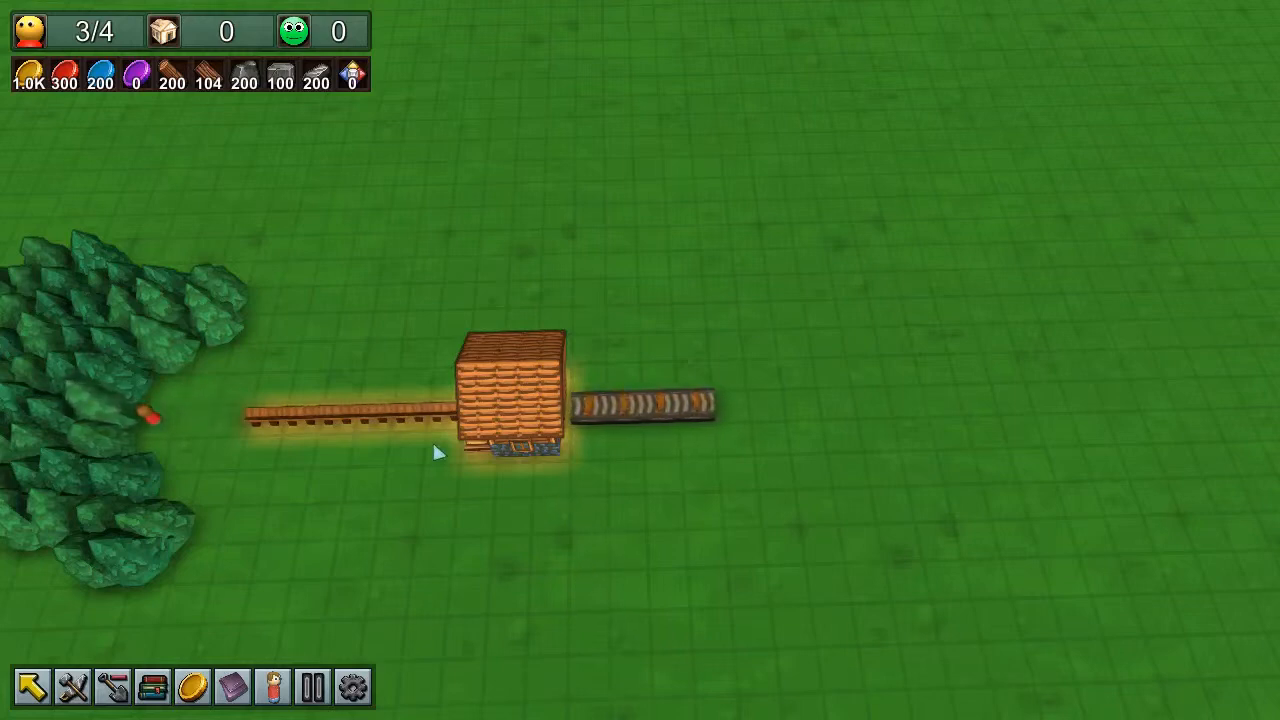
pyautogui.moveTo(715, 538)
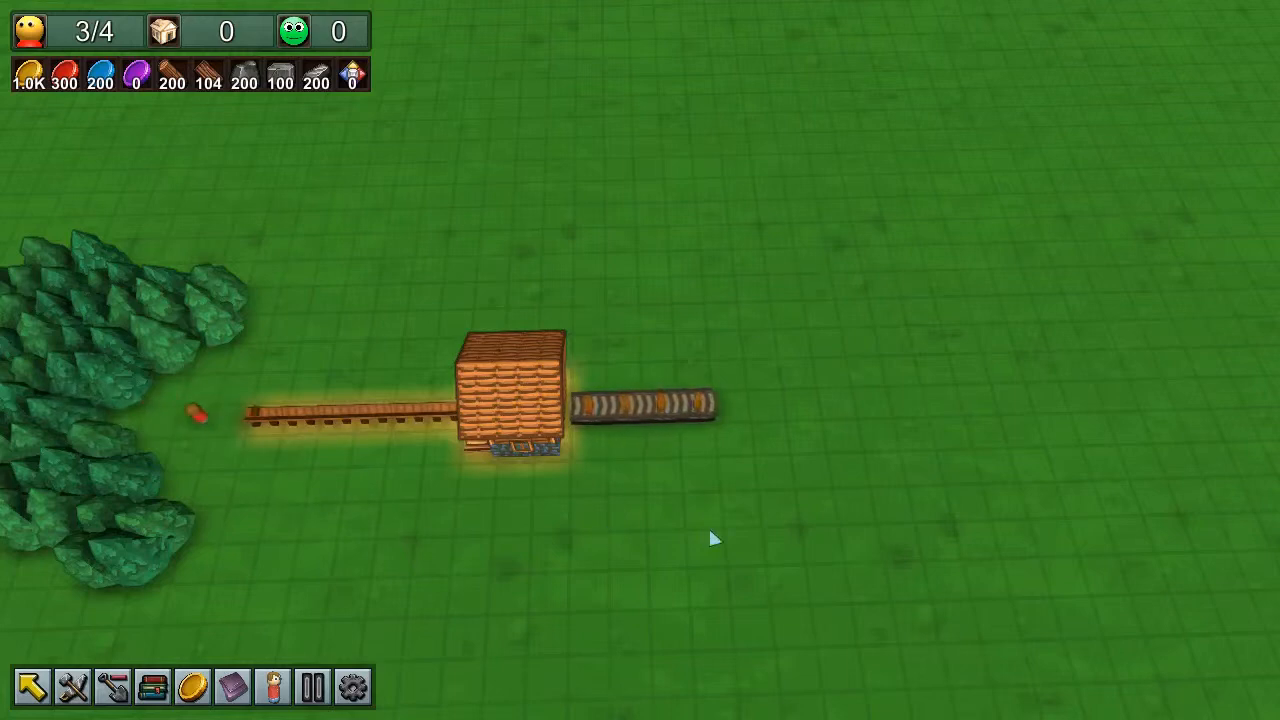
pyautogui.moveTo(710, 455)
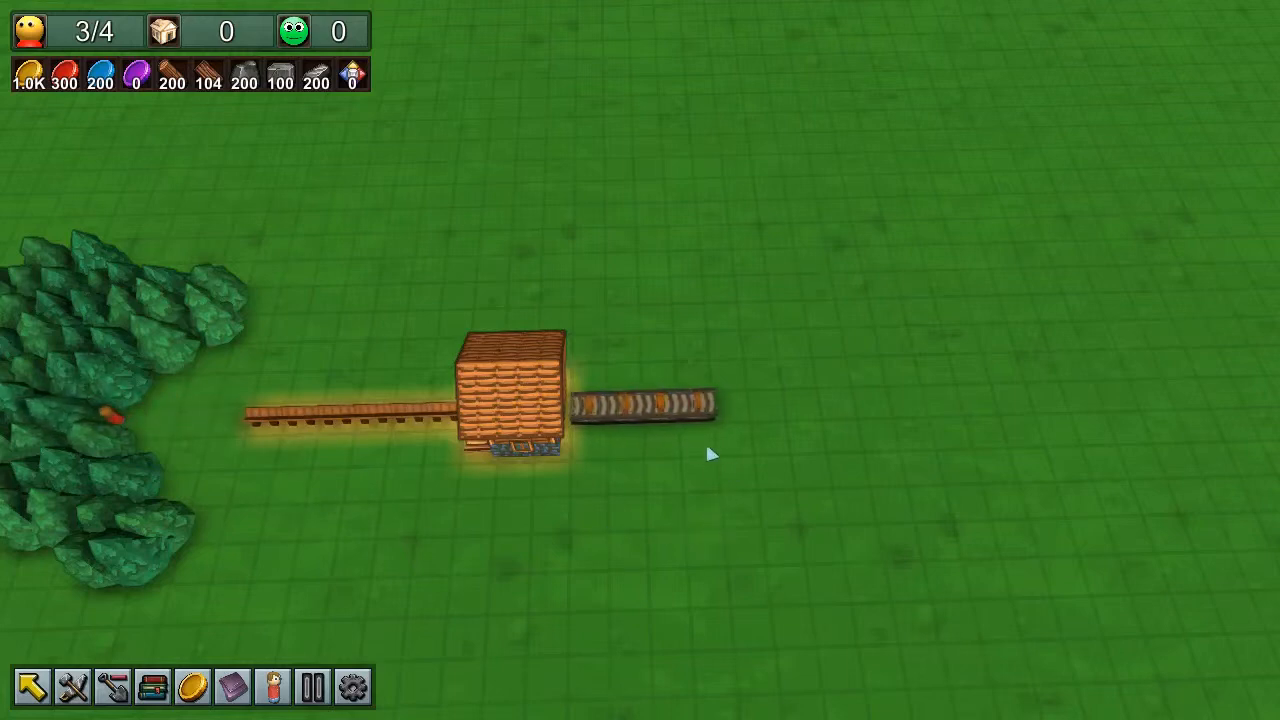